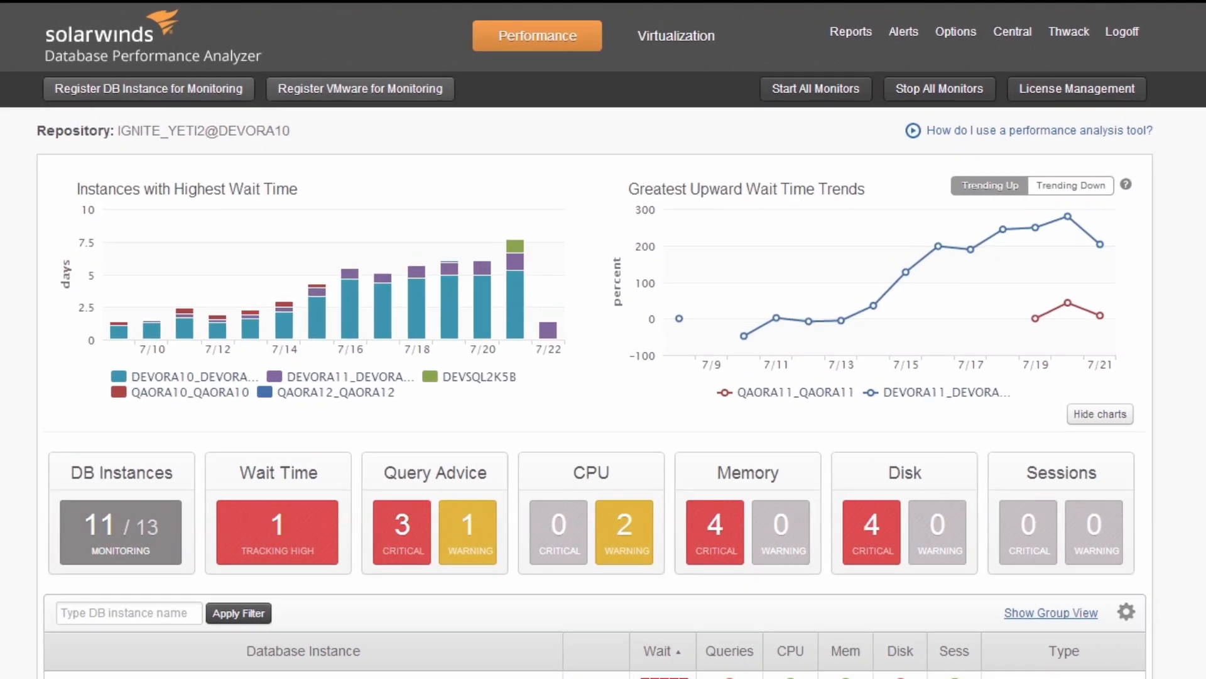
Step: Scroll the dashboard's Database Instance list down toward DEVORA10_DEVORA10
scroll(down, 3)
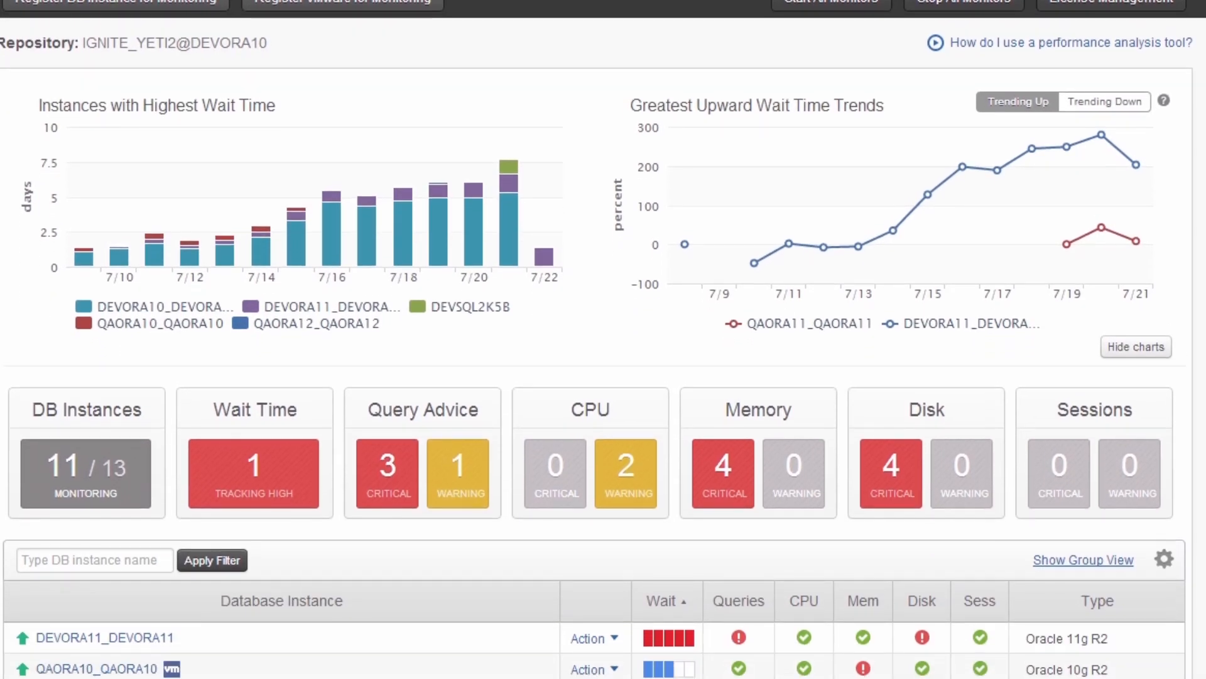
scroll(down, 3)
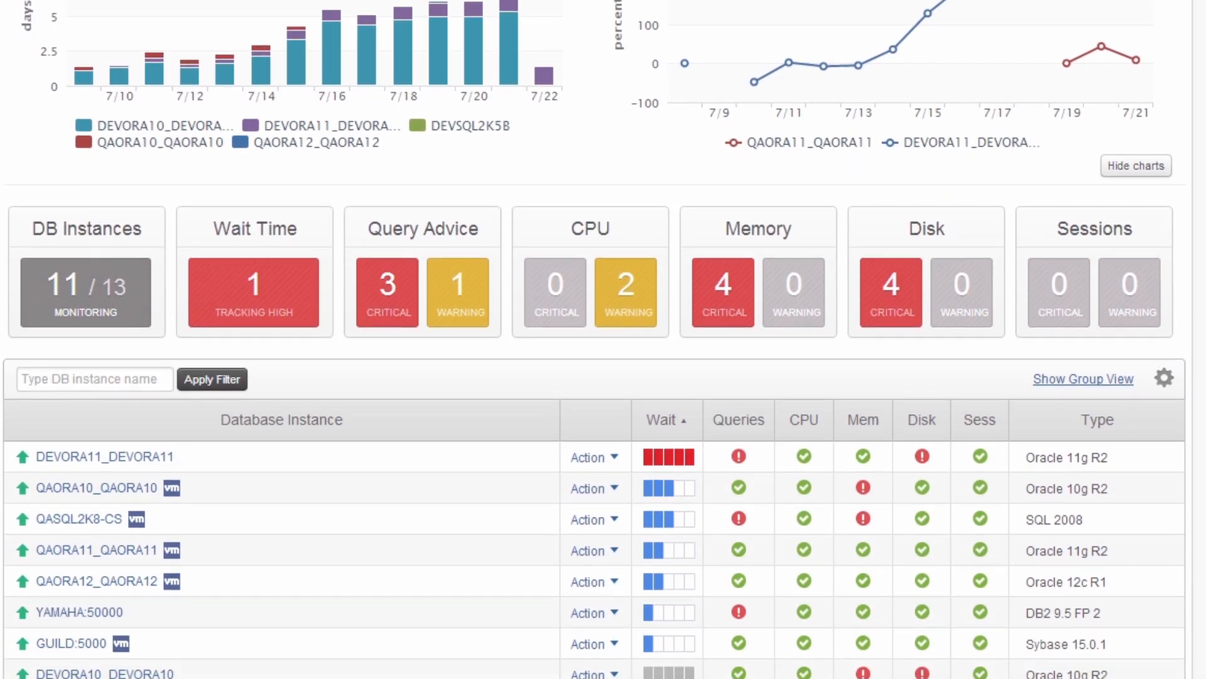
scroll(down, 3)
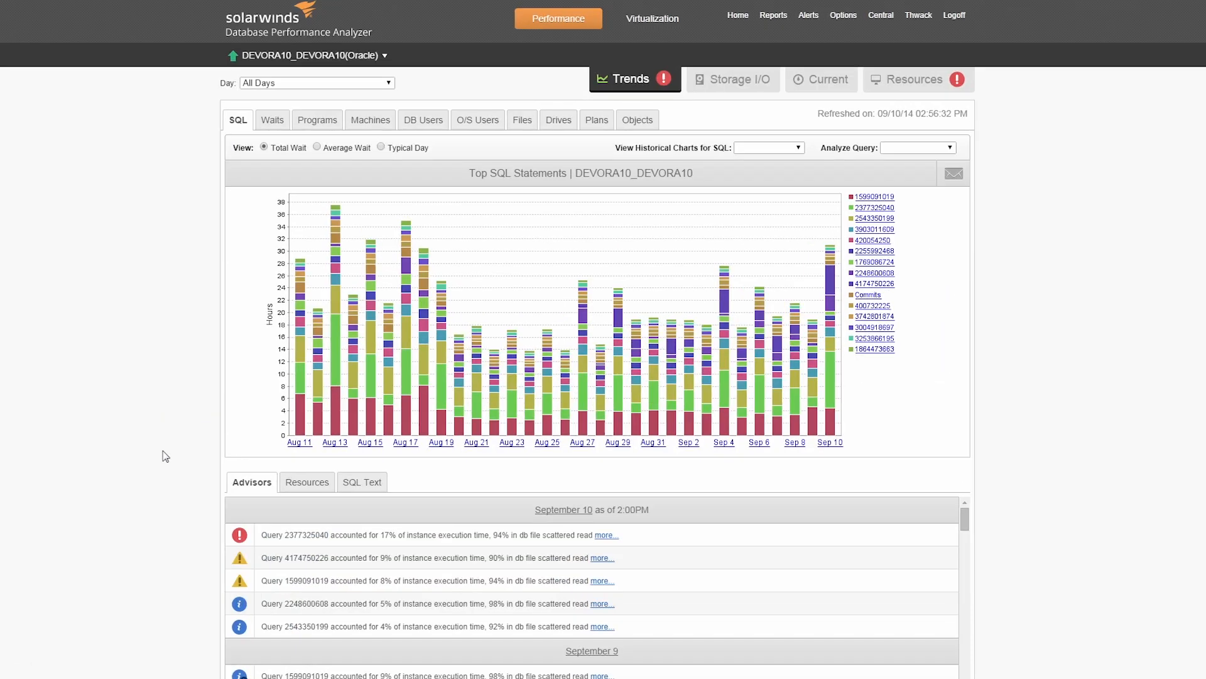
Step: Scroll the Trends page to the daily Top SQL Statements chart for August 11 to September 10
scroll(down, 3)
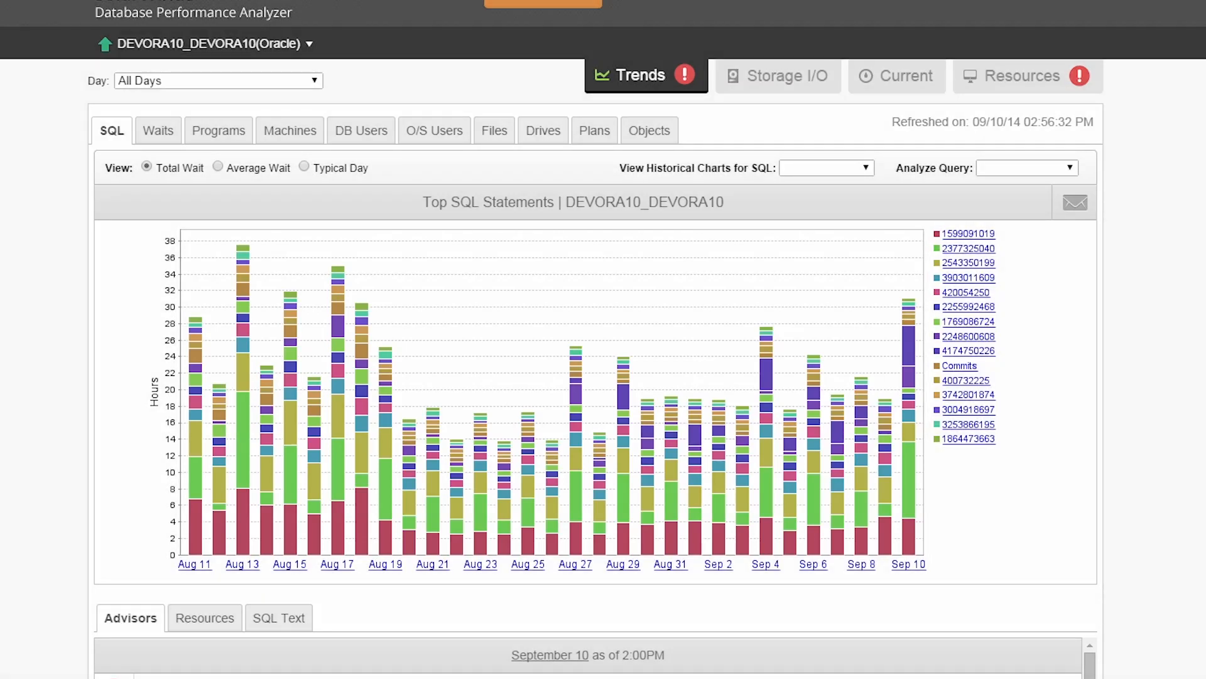
mouse_move(18, 567)
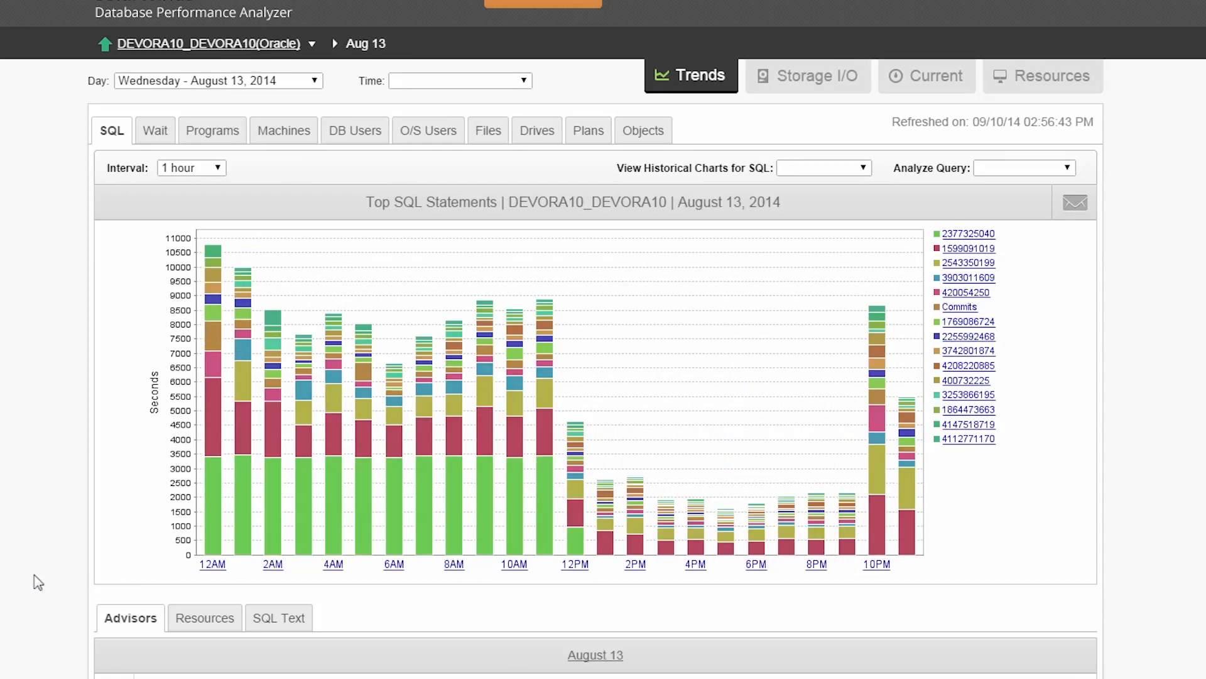
mouse_move(778, 650)
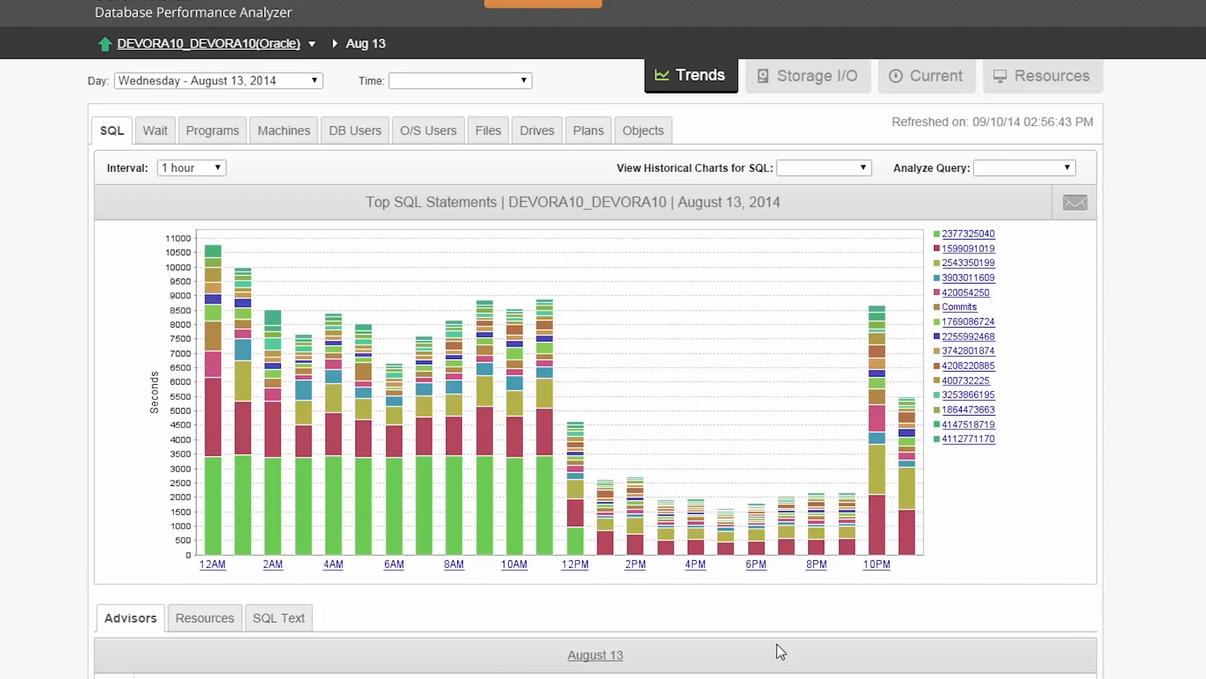
mouse_move(877, 533)
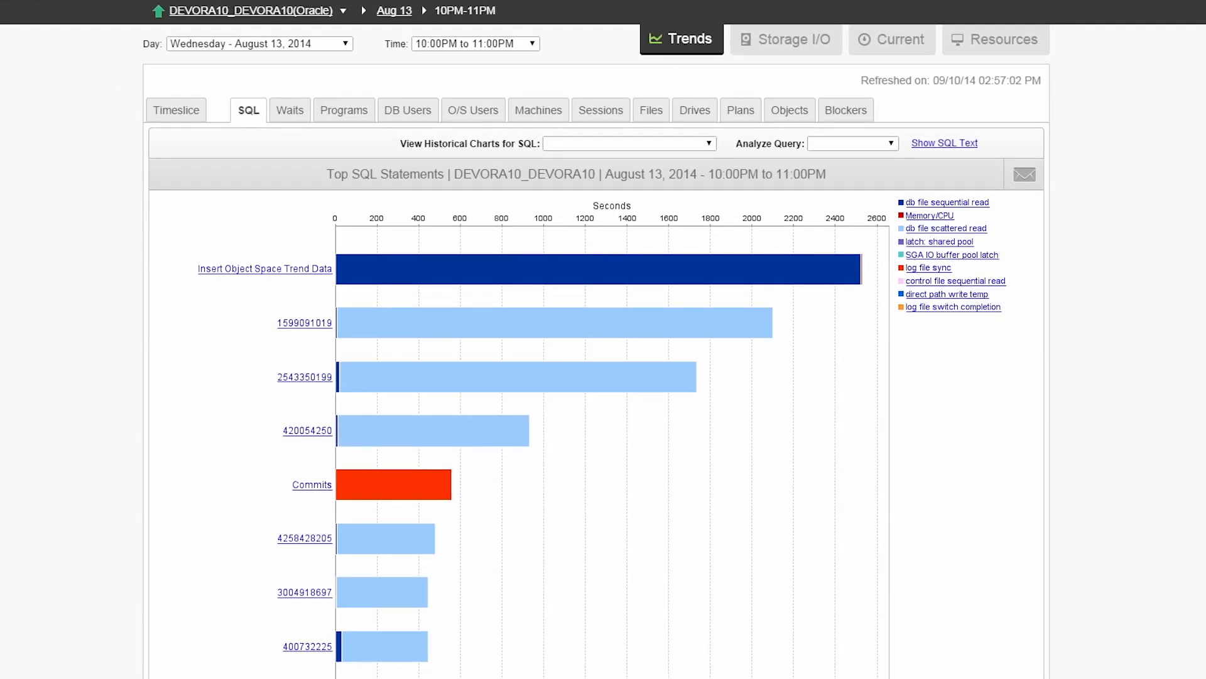
mouse_move(174, 118)
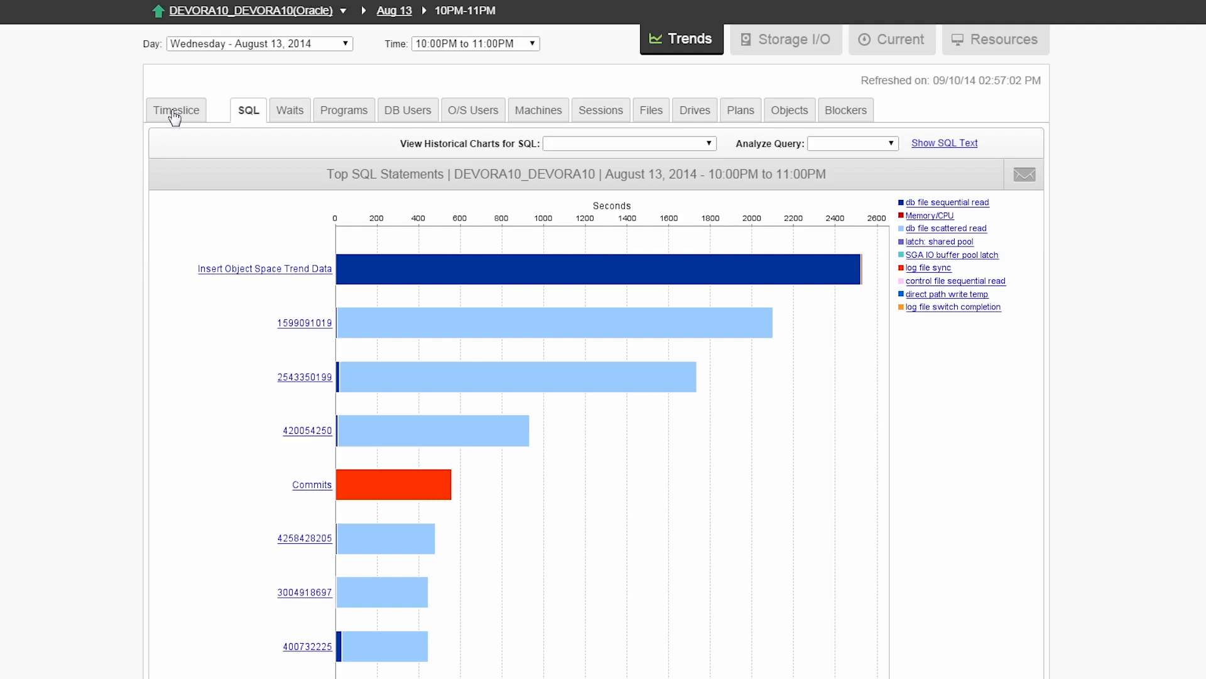
Step: Switch the 10PM–11PM hour to ten-minute Timeslice bars and review the Resources charts below
click(176, 111)
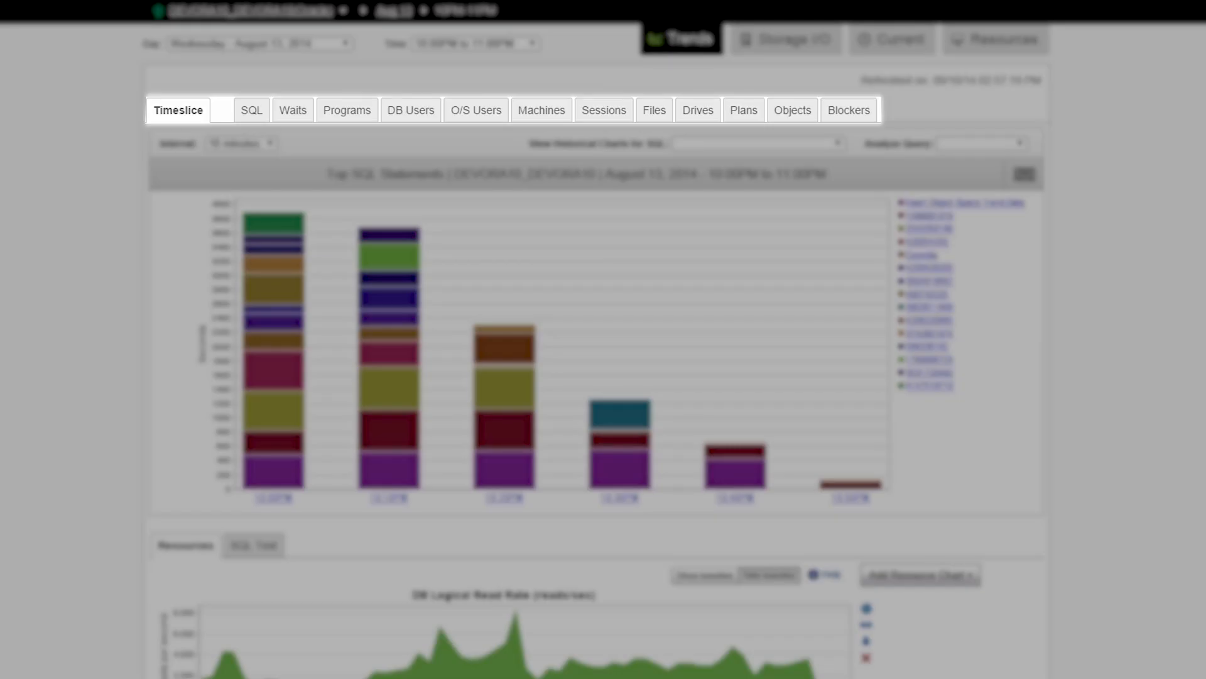
mouse_move(347, 111)
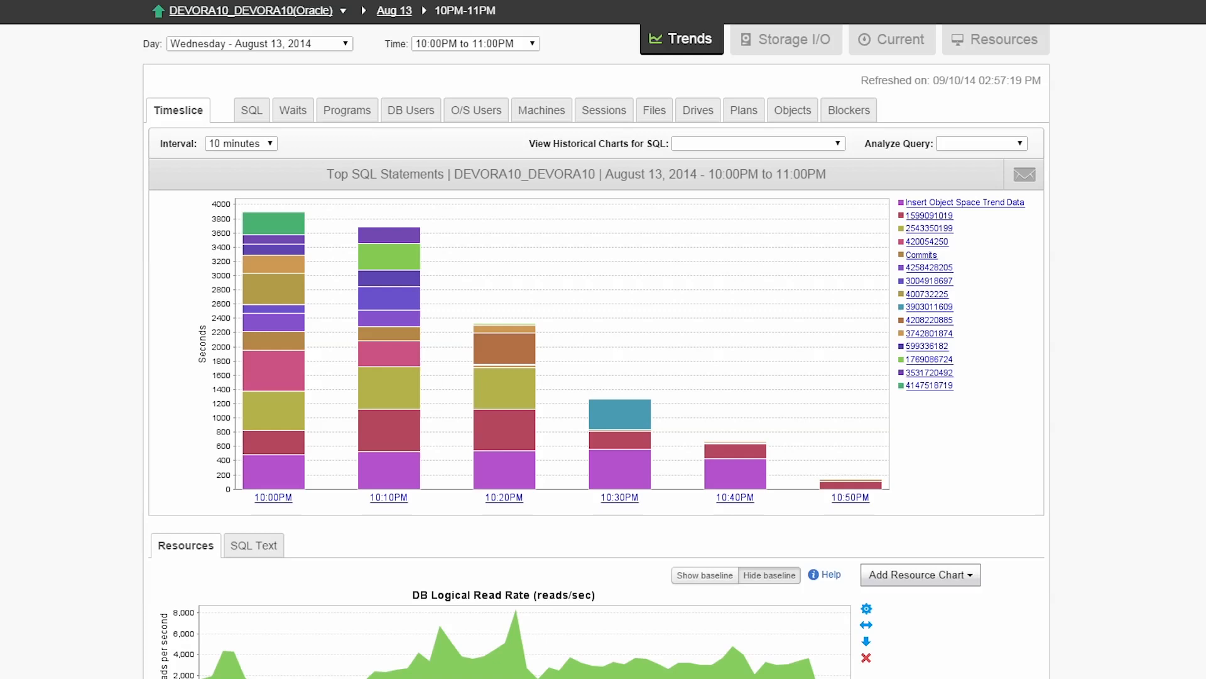
scroll(down, 3)
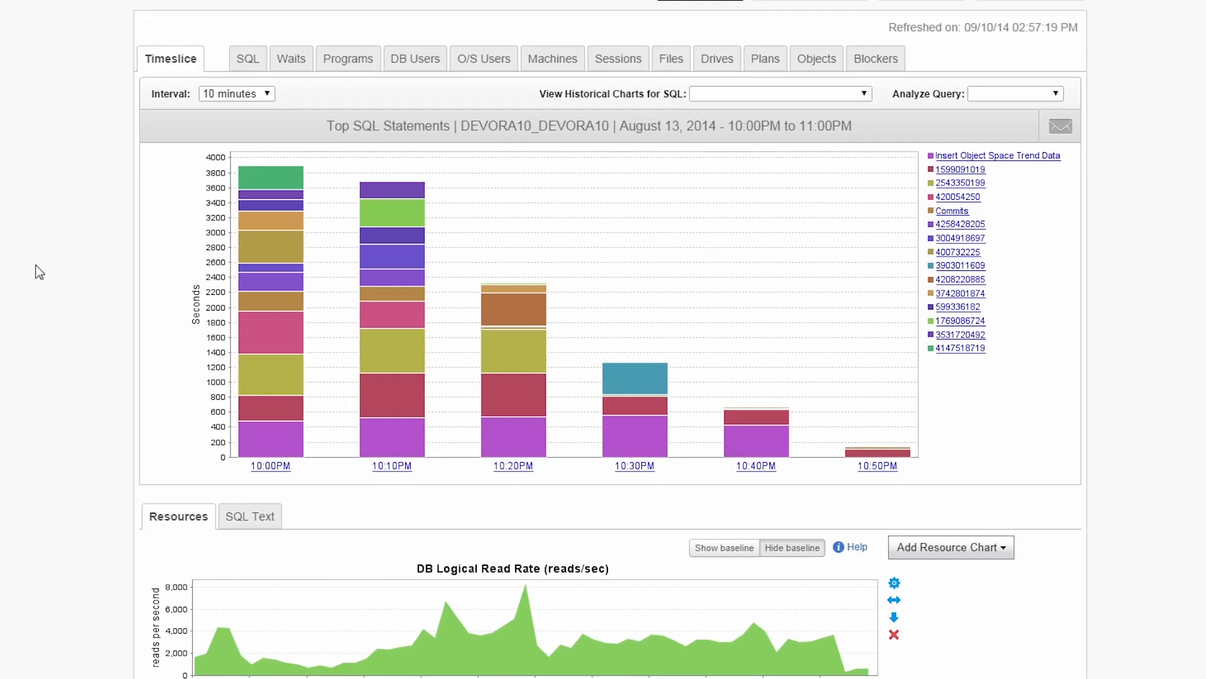
scroll(down, 3)
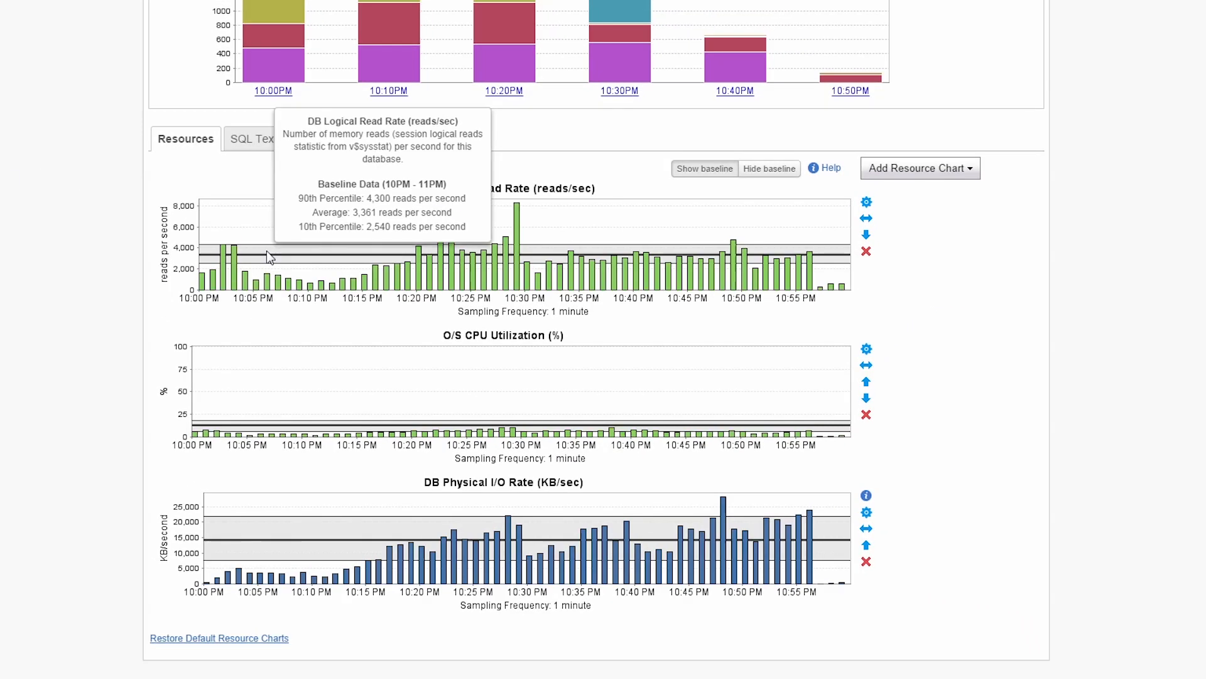
mouse_move(32, 229)
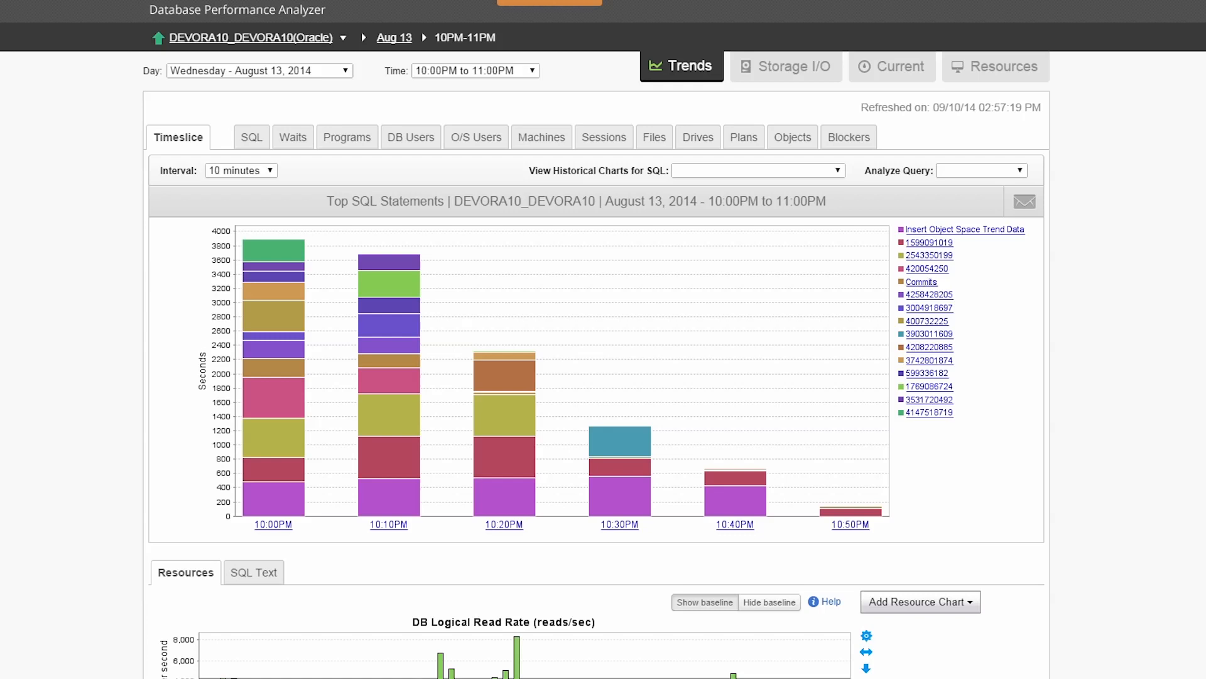
mouse_move(60, 285)
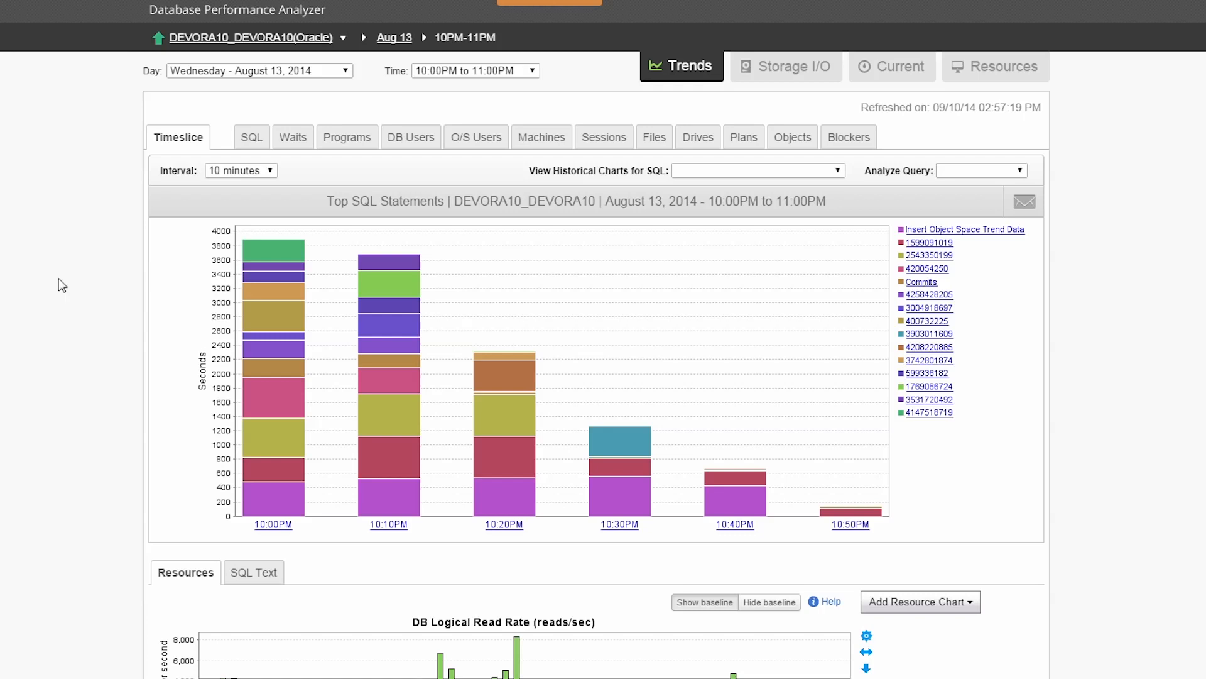
mouse_move(387, 43)
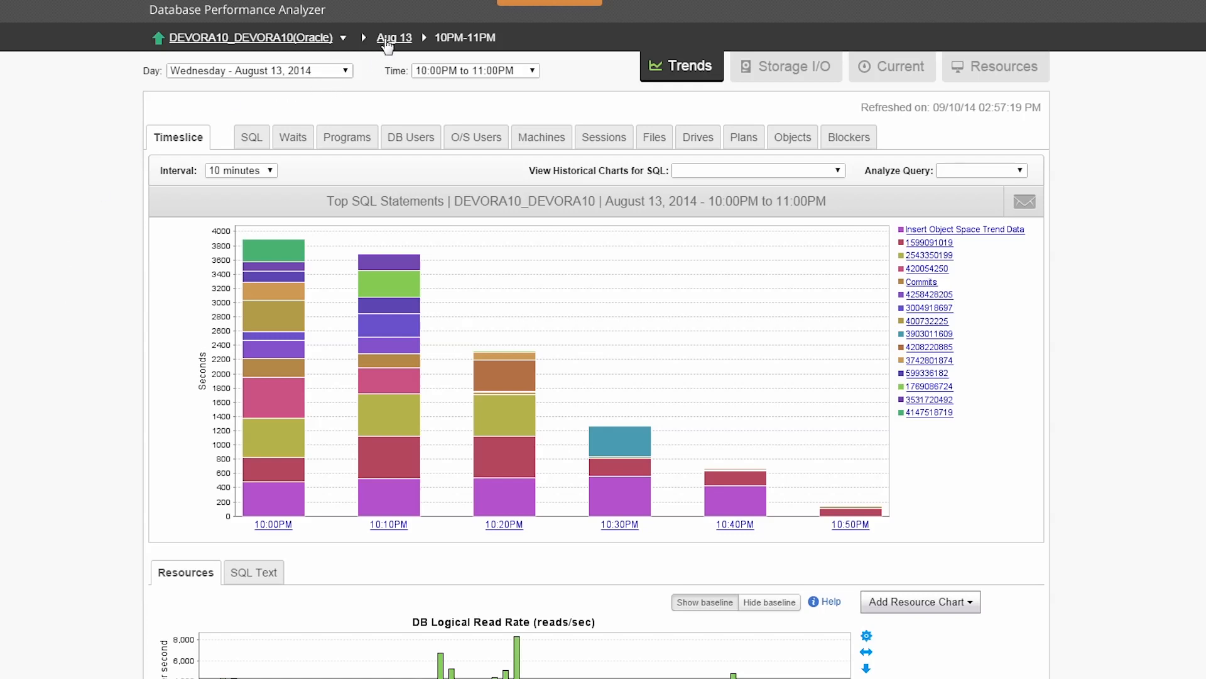
Step: Return to the August 13 day view and show Storage I/O read performance by file per hour
click(395, 36)
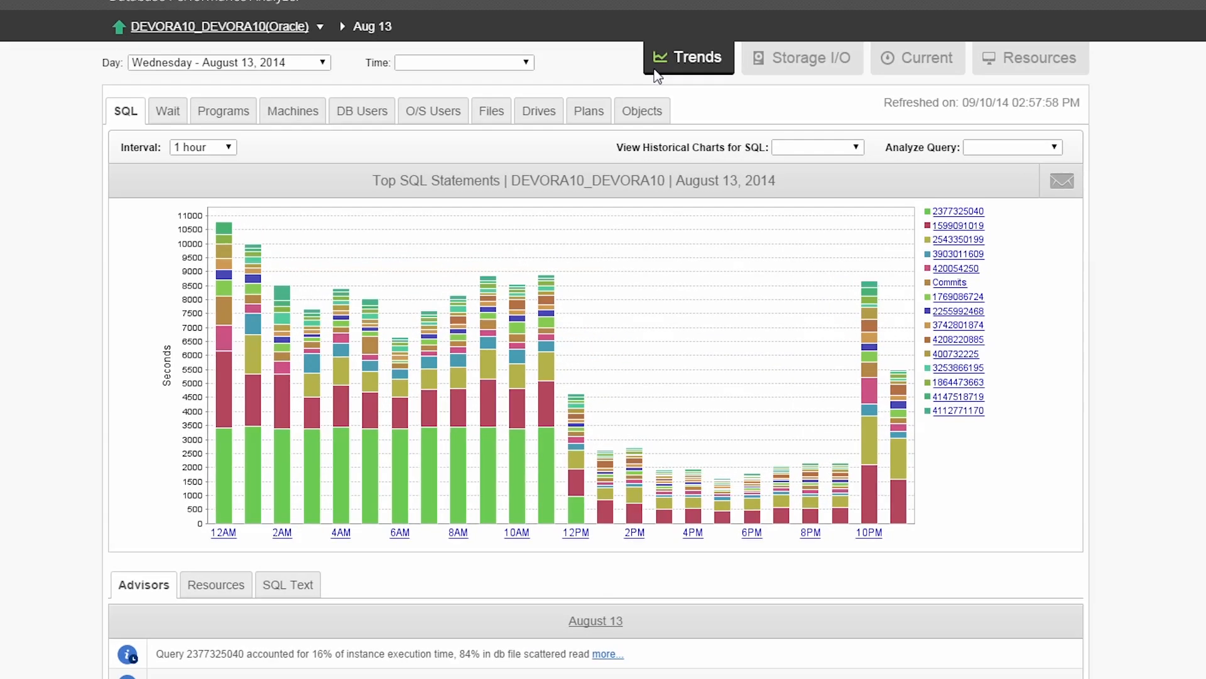
click(802, 58)
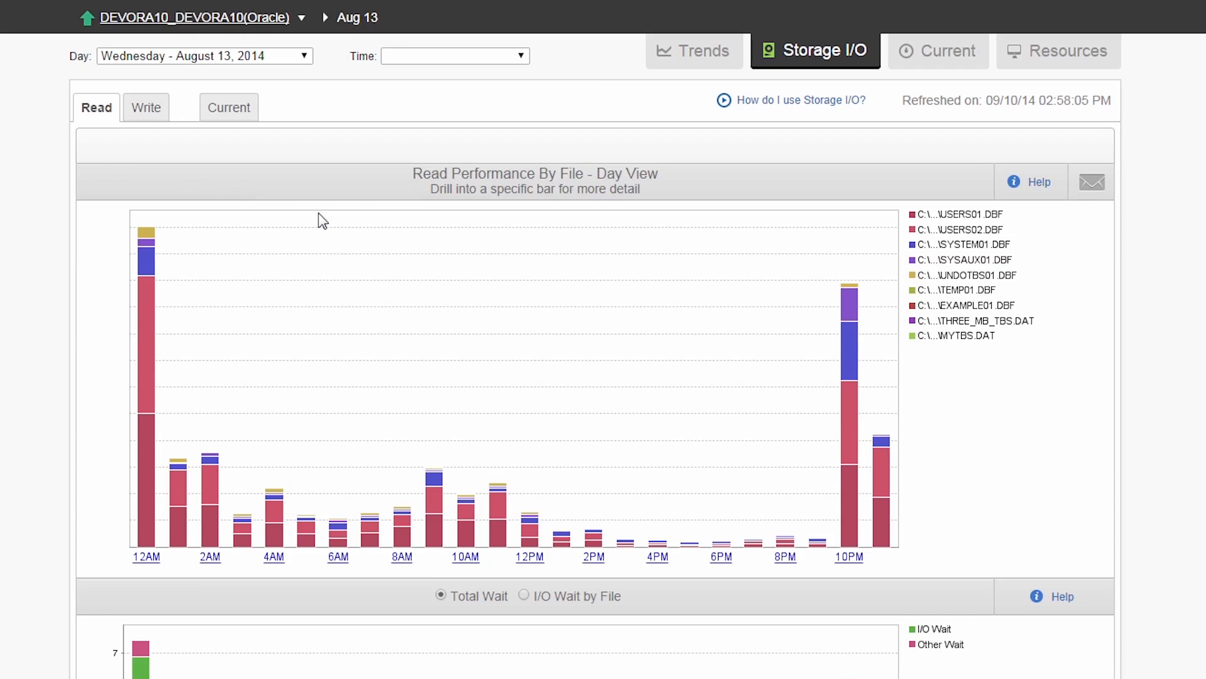
mouse_move(832, 423)
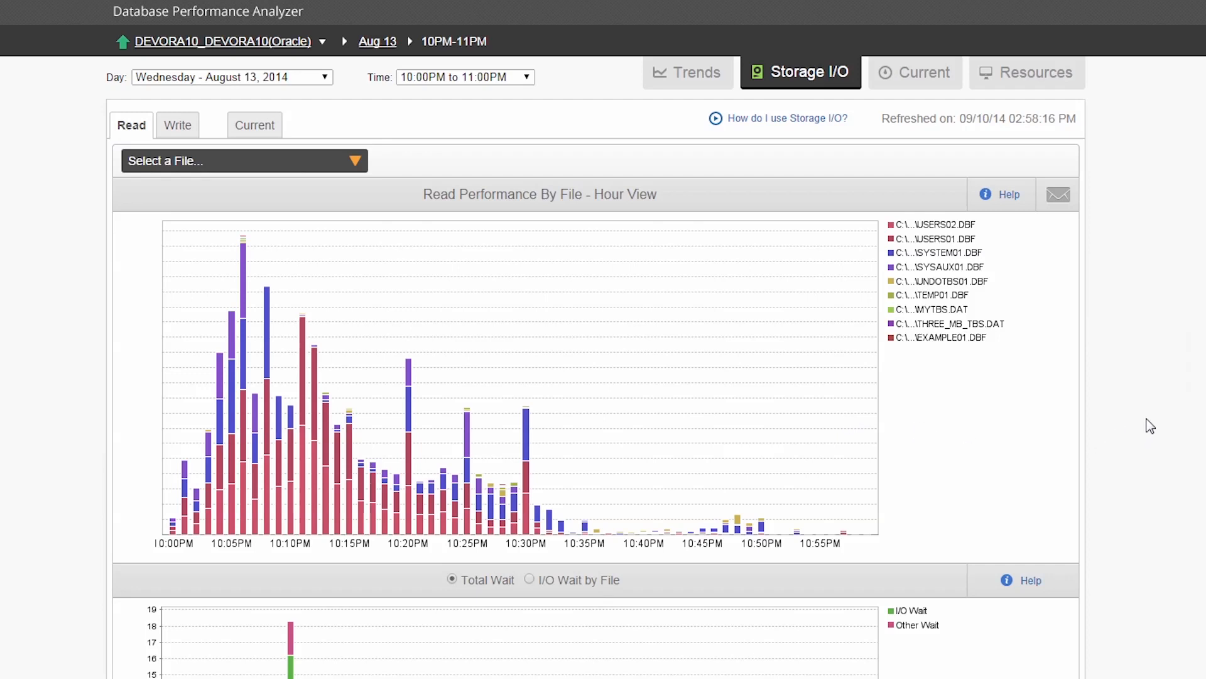
mouse_move(377, 181)
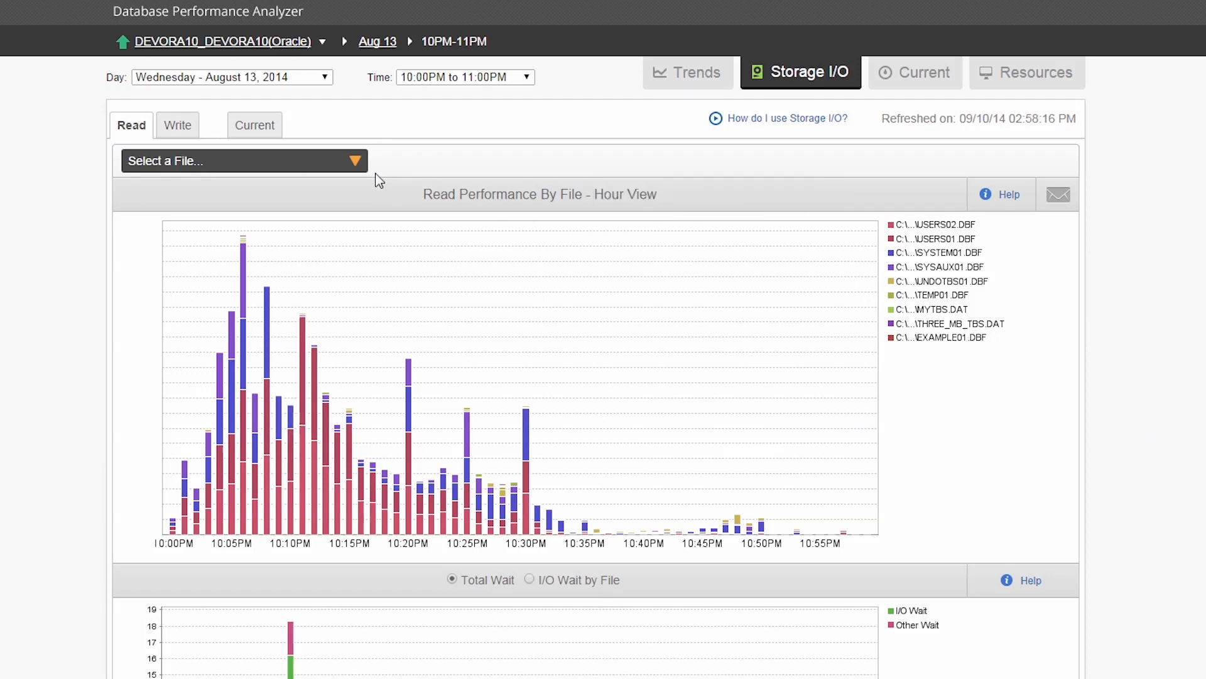
Step: Select USERS02.DBF from the database file list for the 10PM–11PM hour
click(244, 161)
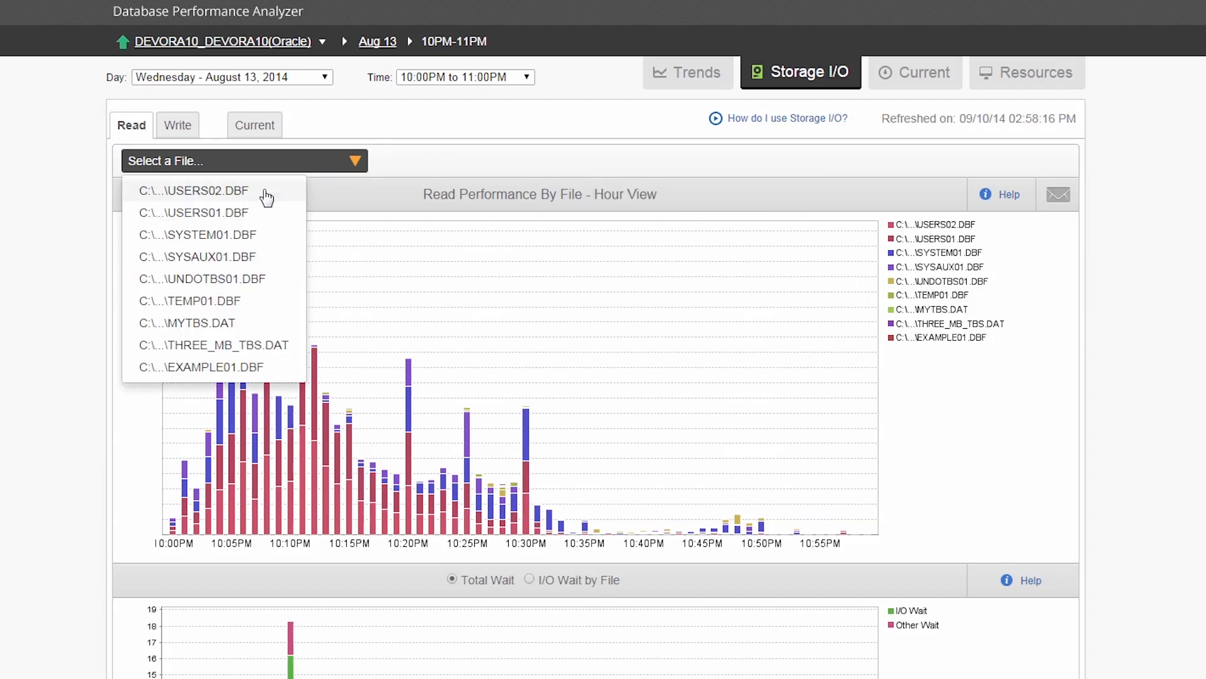
click(195, 191)
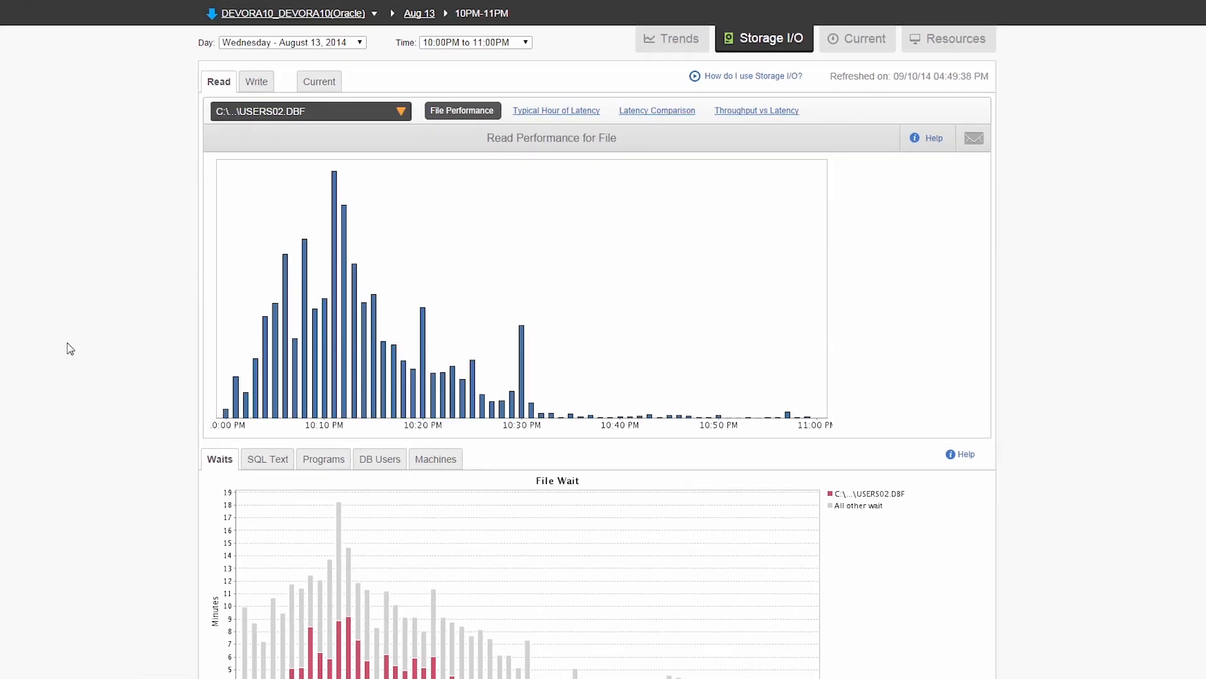
mouse_move(570, 139)
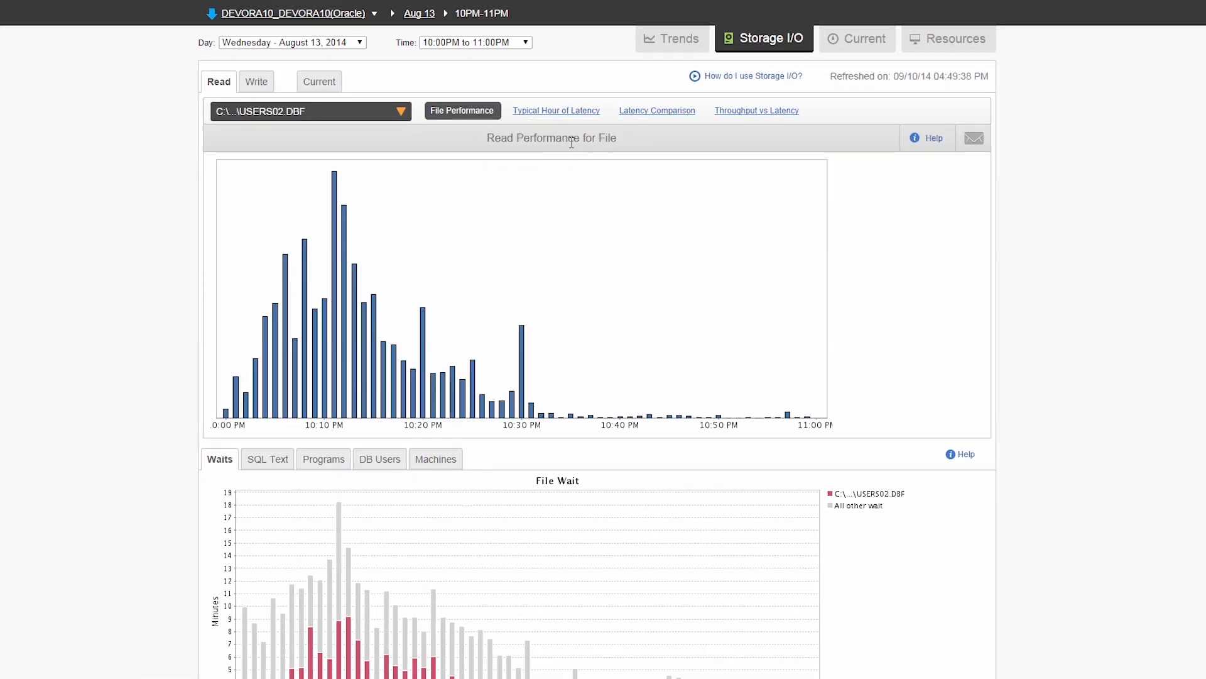
Step: Compare USERS02.DBF latency with files on the same drive, then chart read throughput against latency
click(657, 110)
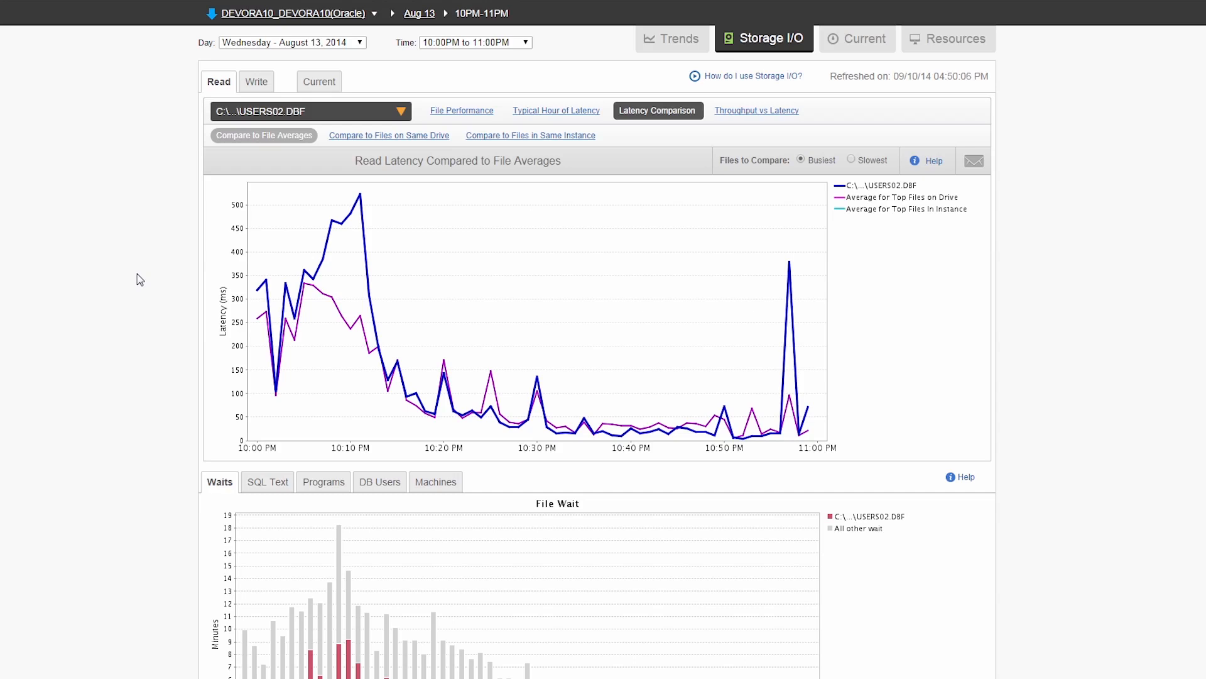
click(389, 135)
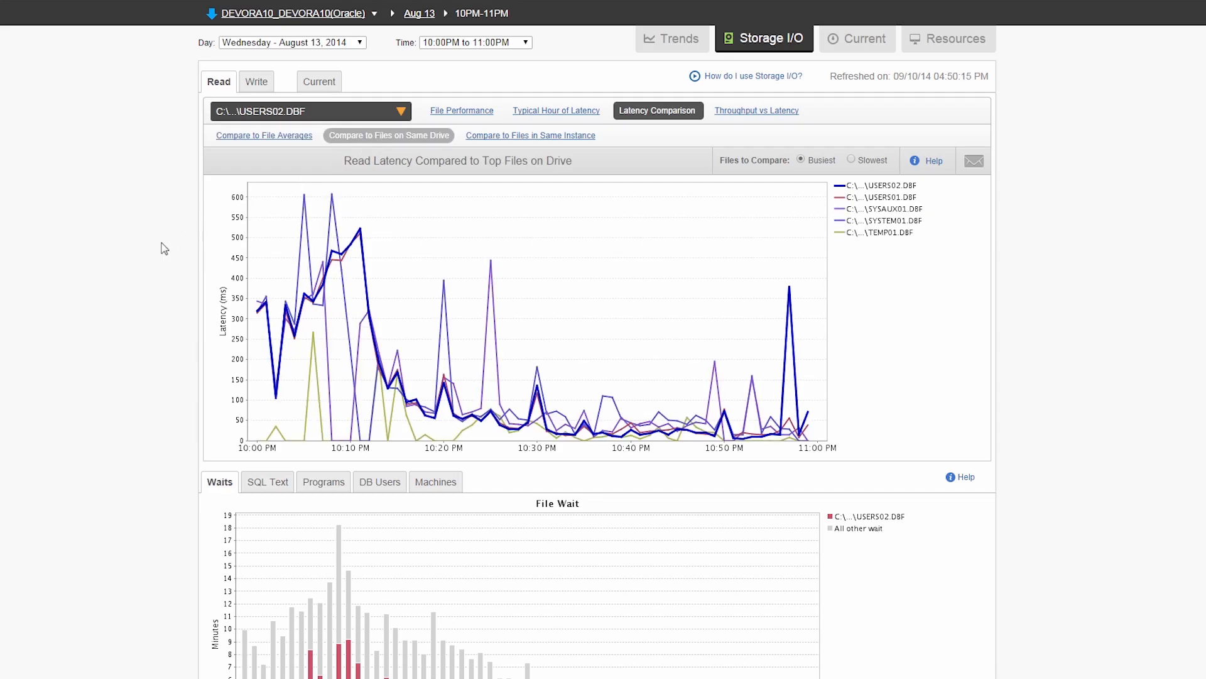
mouse_move(425, 157)
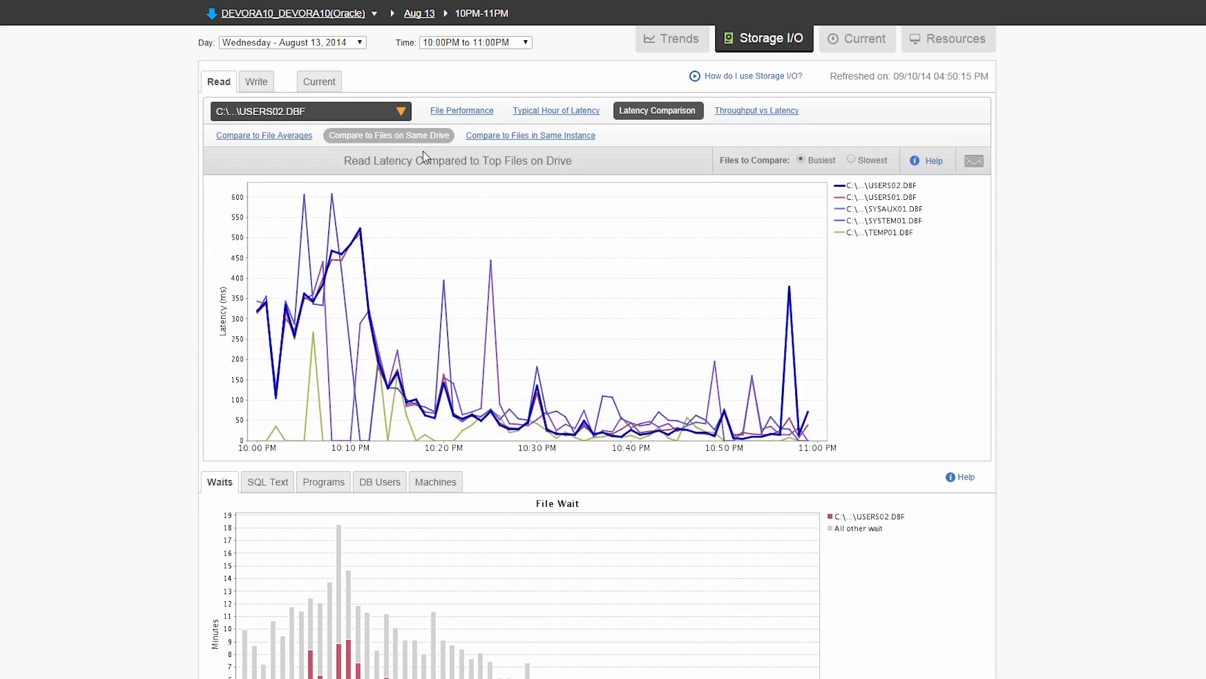
click(757, 111)
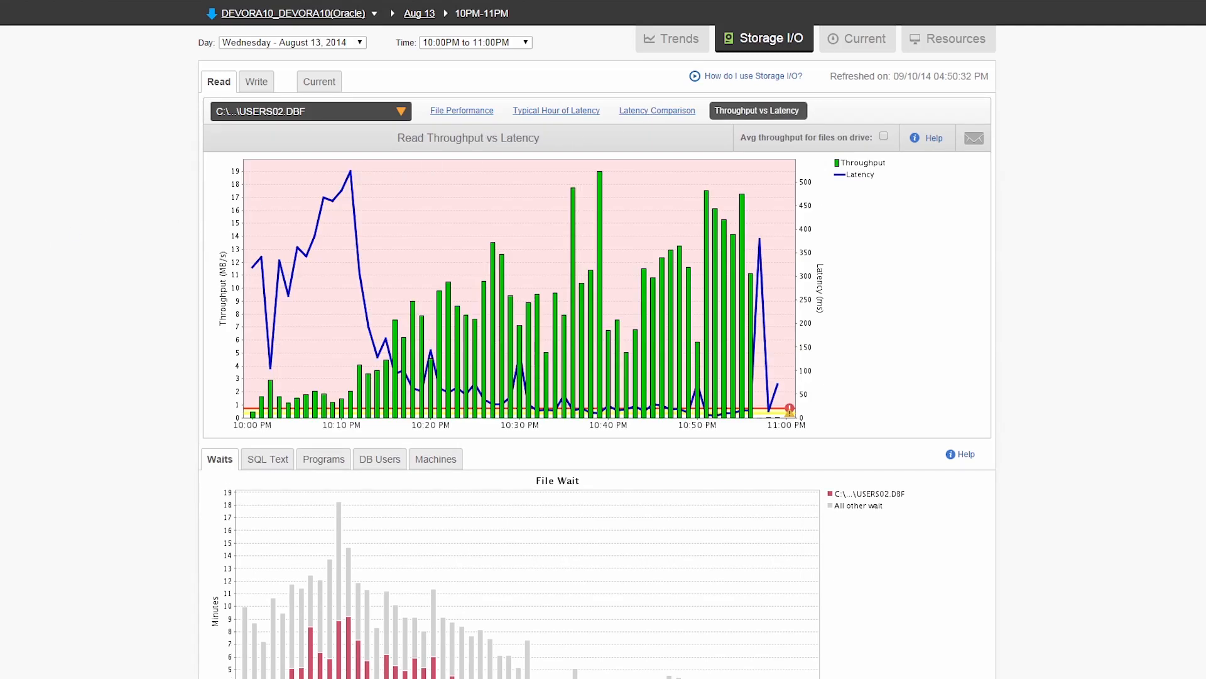